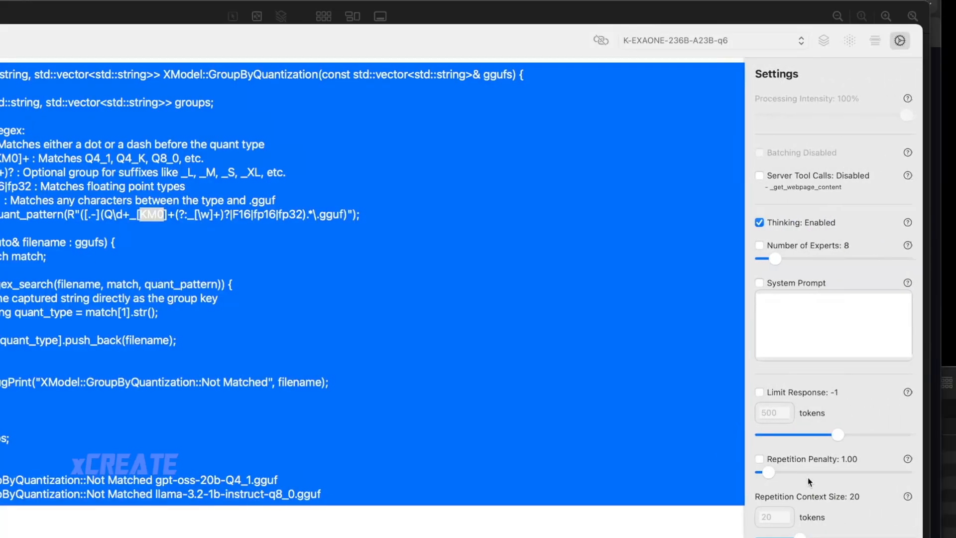
{"action": "scroll", "scroll_direction": "down", "scroll_amount": 3}
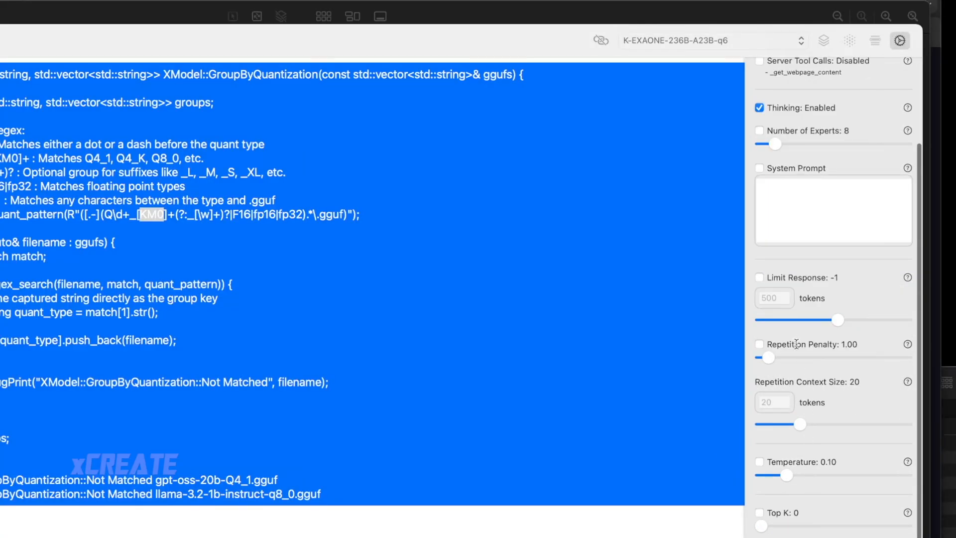